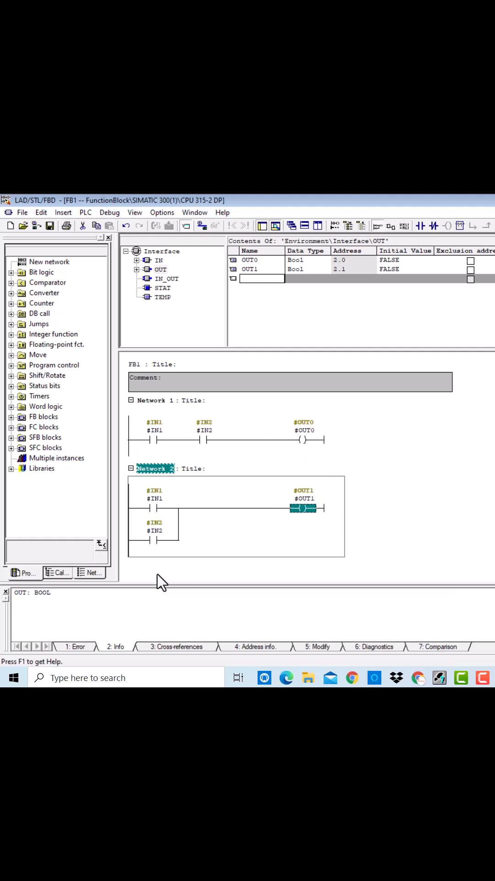
mouse_move(145, 548)
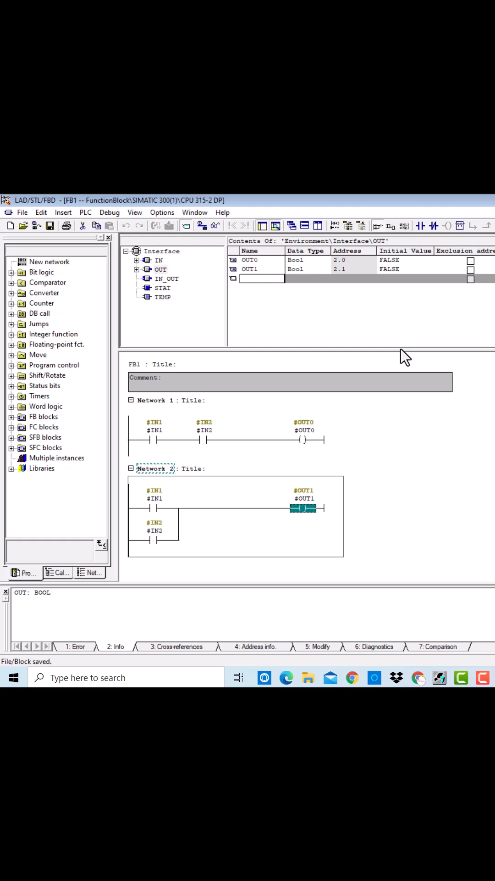
mouse_move(424, 586)
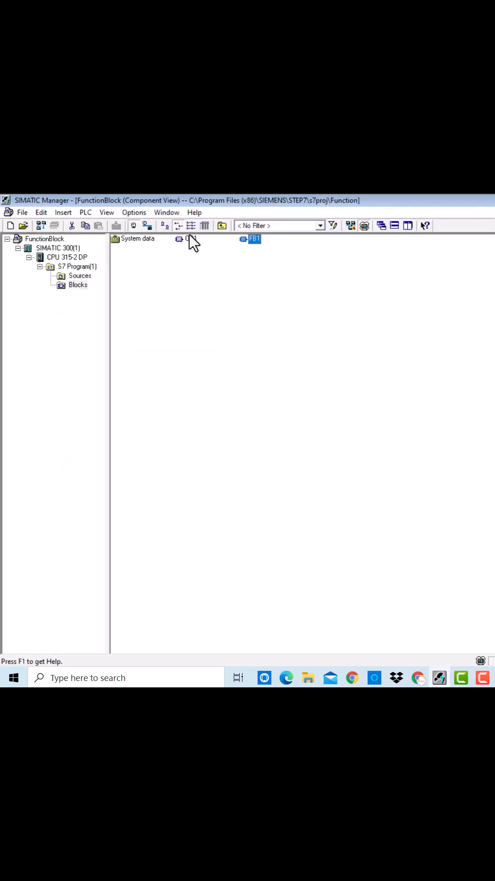
Open the OB1 organization block from the Blocks folder
double_click(254, 238)
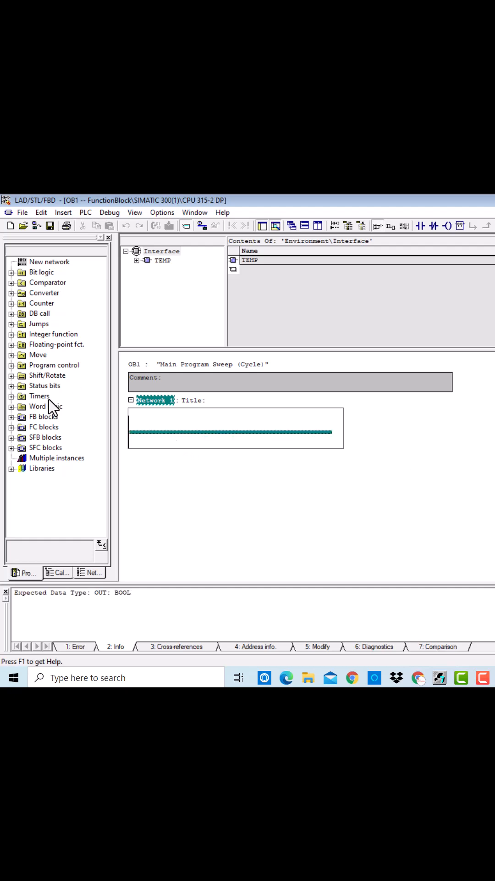
Switch to HW Config to view the CPU, input and output module addresses
left_click(44, 416)
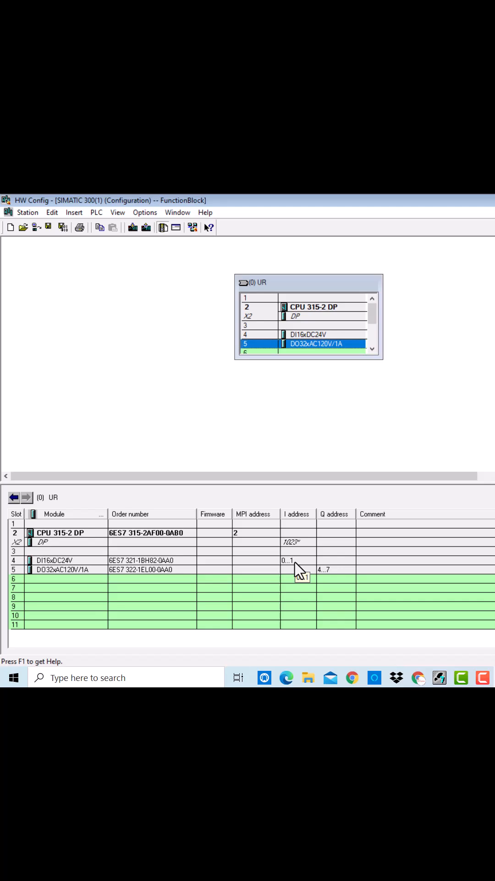
mouse_move(341, 578)
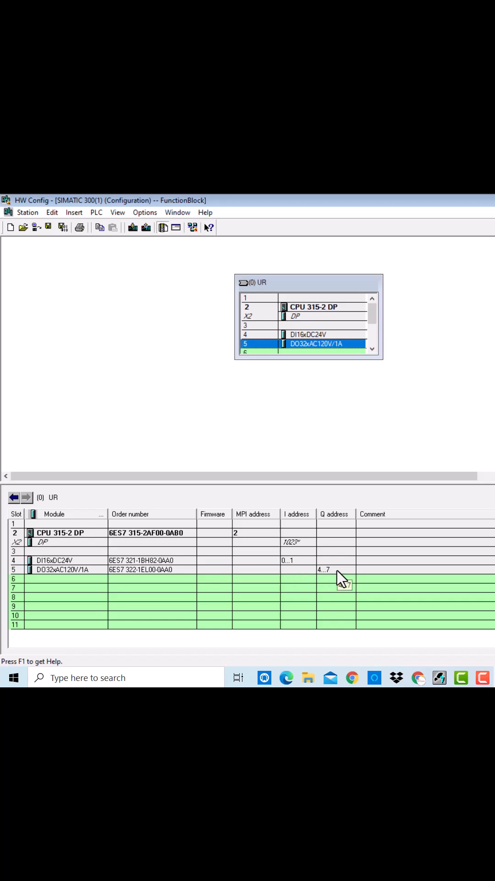
left_click(439, 677)
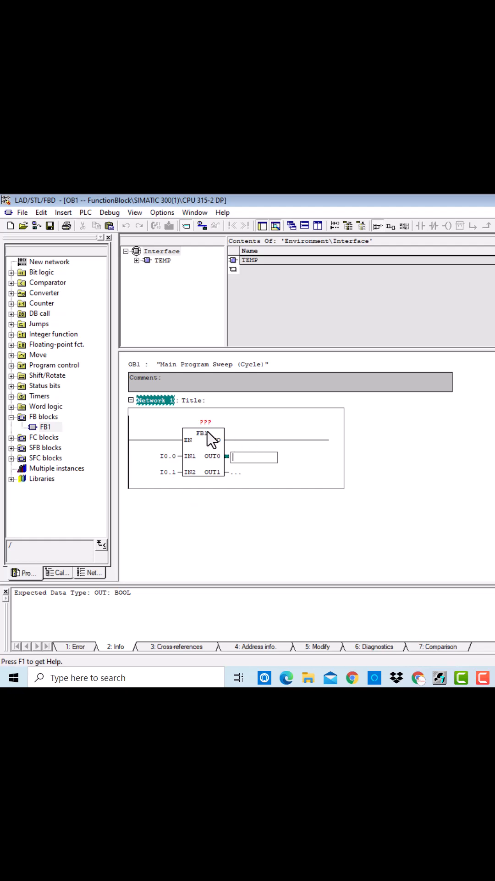
Enter output address Q4.0 at FB1's OUT0 pin
type("q")
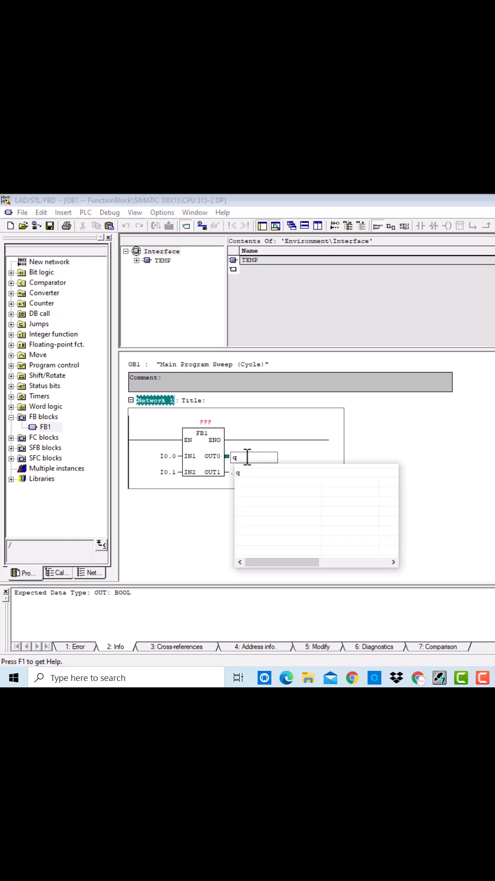
type("4.0")
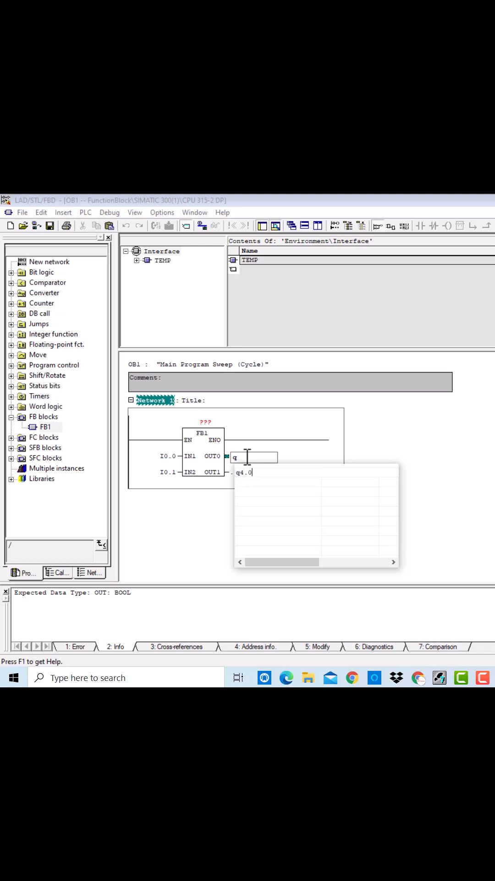